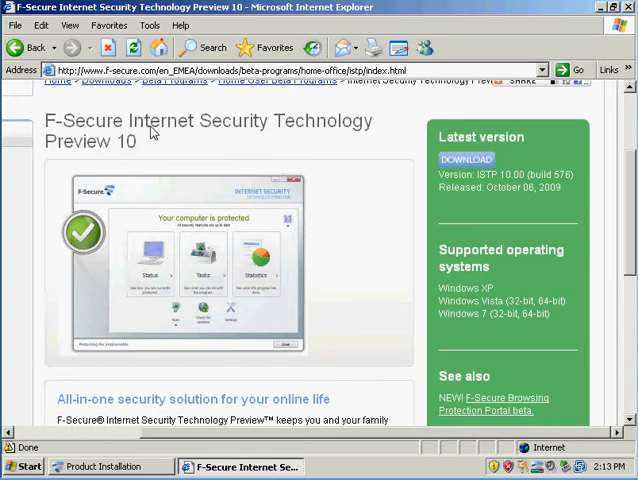
pyautogui.moveTo(52, 160)
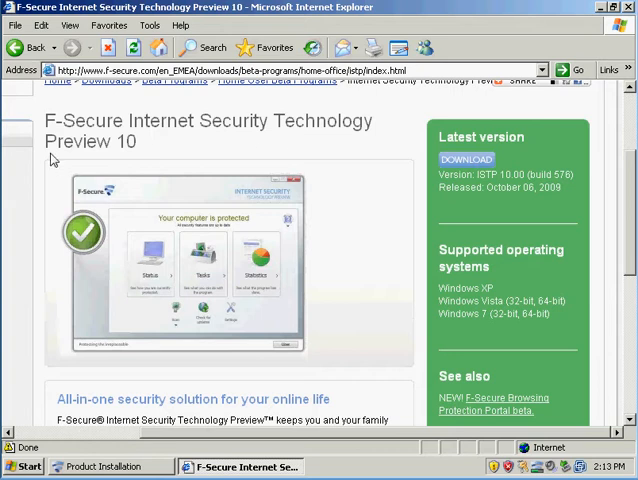
pyautogui.moveTo(157, 158)
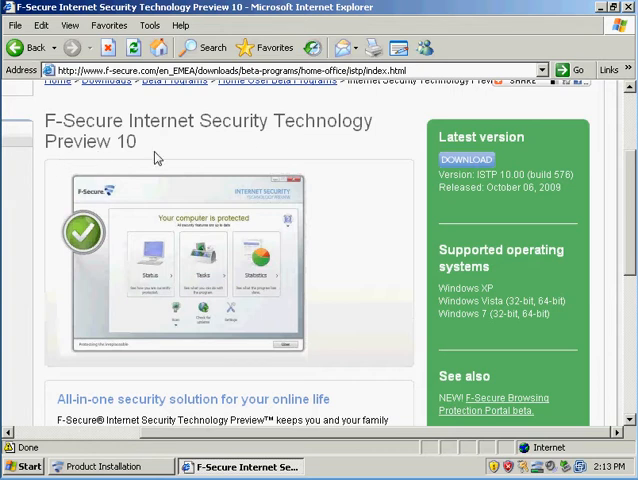
pyautogui.moveTo(133, 143)
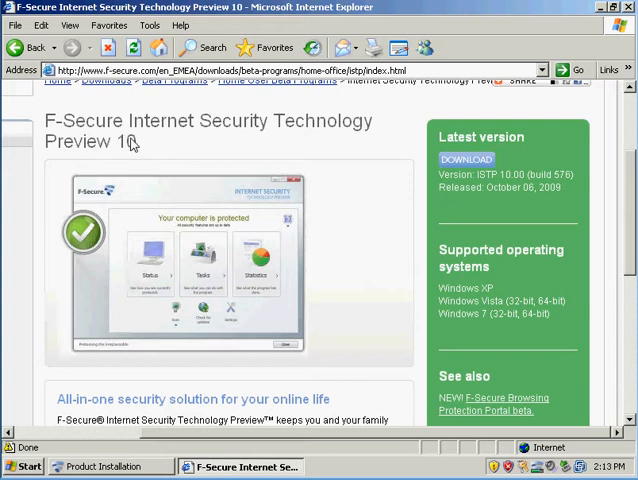
pyautogui.moveTo(172, 143)
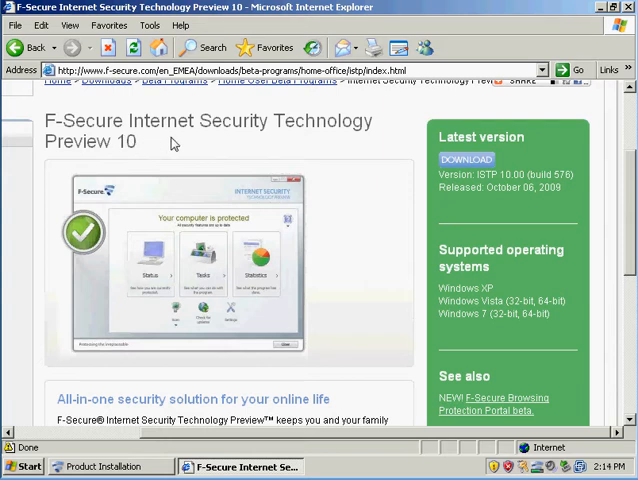
pyautogui.moveTo(333, 223)
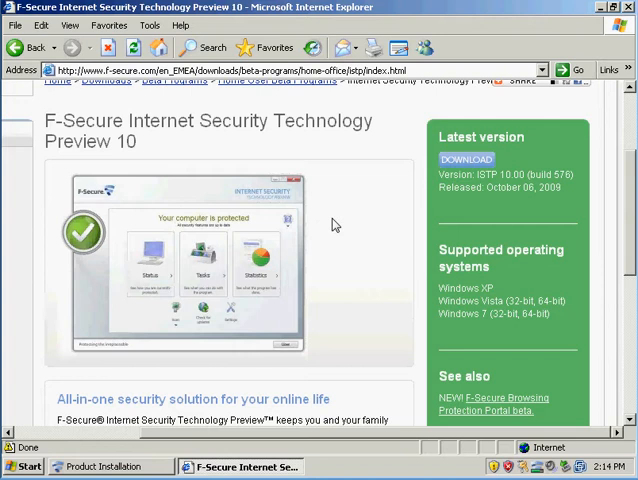
pyautogui.moveTo(479, 207)
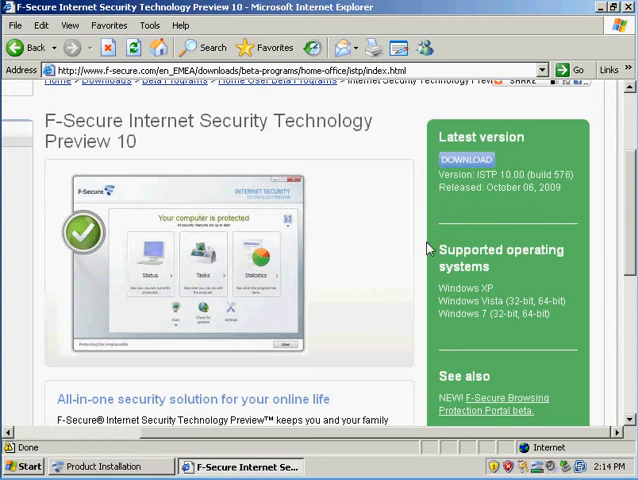
pyautogui.moveTo(388, 259)
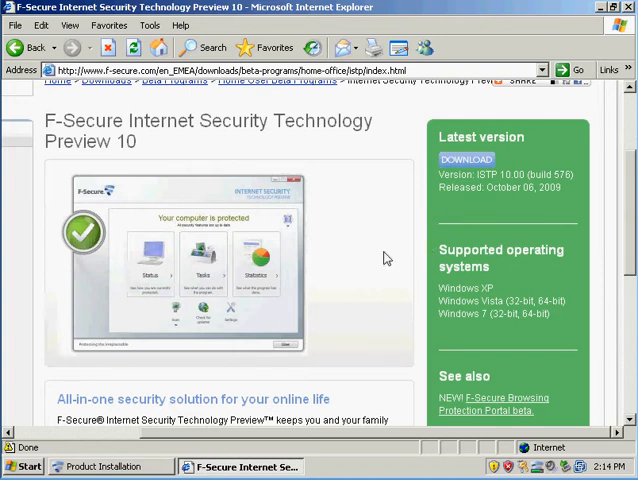
# Step: Scroll the installer window to follow updates downloading after key validation and optimization
pyautogui.scroll(-3)
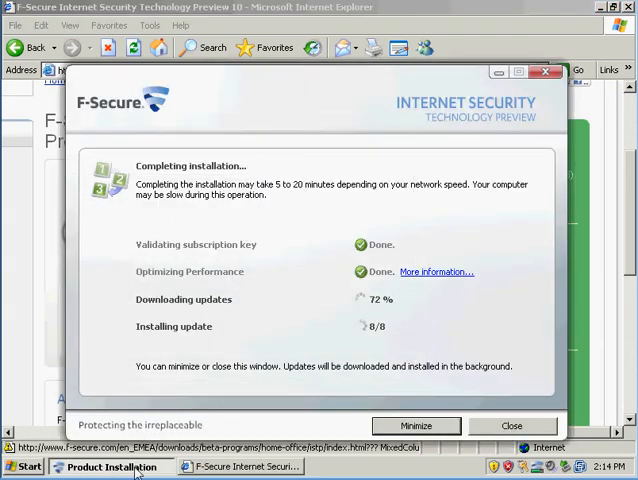
# Step: Minimize the installer and scroll through Technology Preview 10's benefits and feedback sections
pyautogui.click(511, 425)
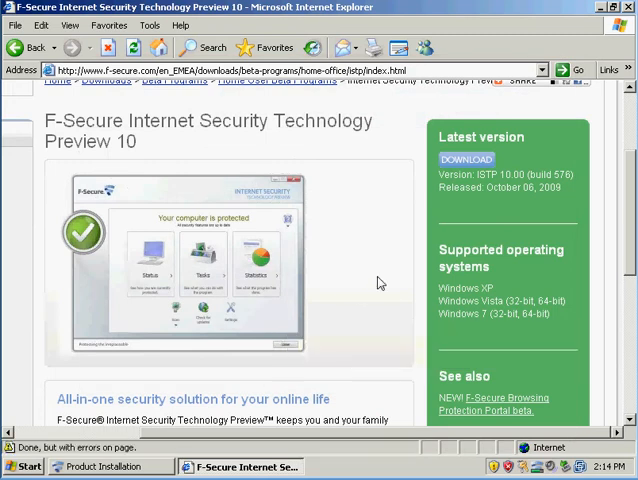
pyautogui.scroll(-3)
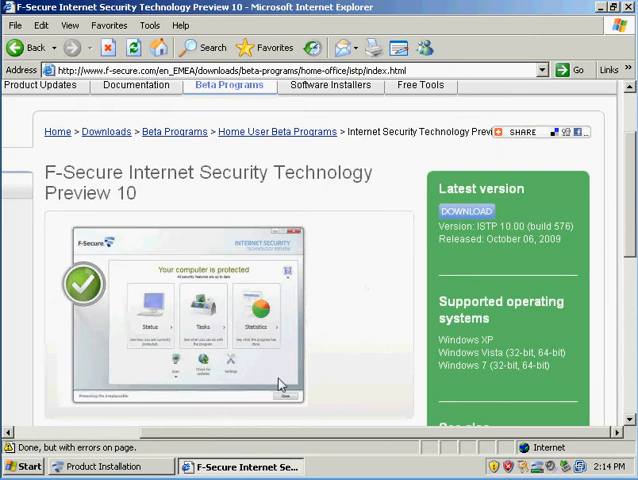
pyautogui.scroll(-3)
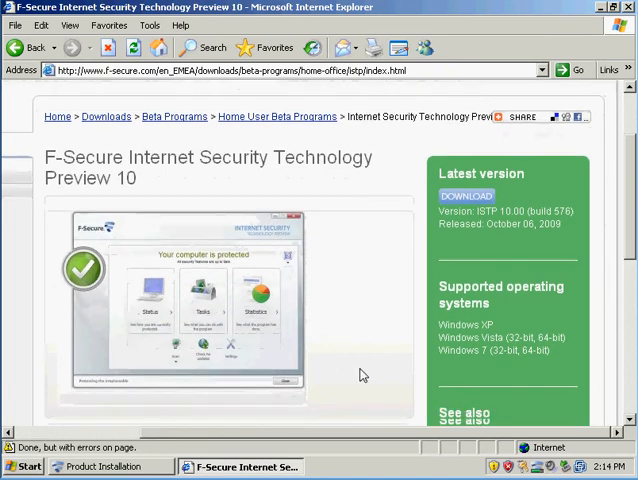
pyautogui.scroll(-3)
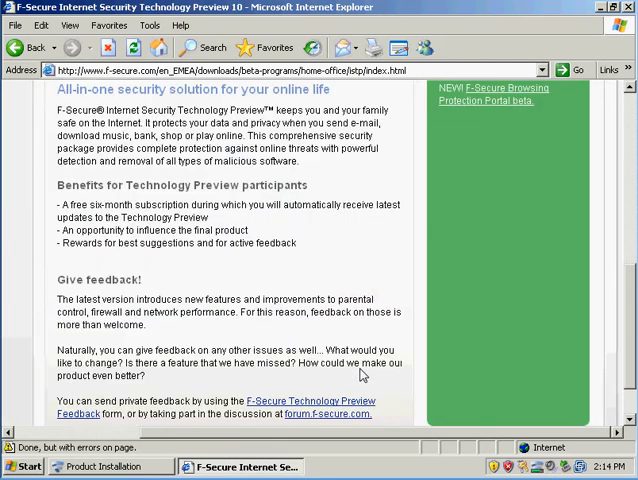
pyautogui.scroll(-3)
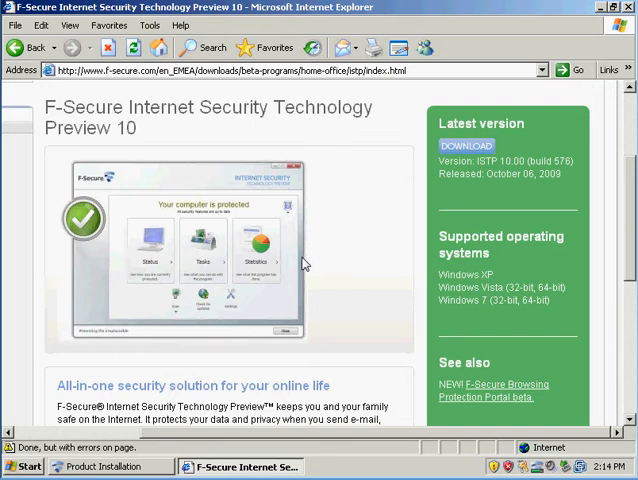
pyautogui.moveTo(407, 296)
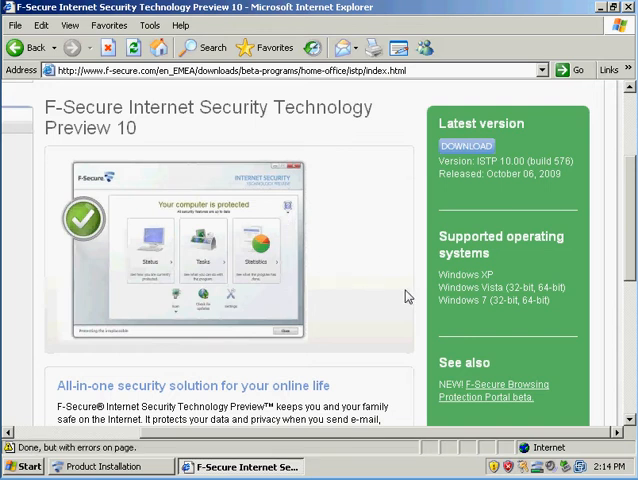
pyautogui.moveTo(390, 295)
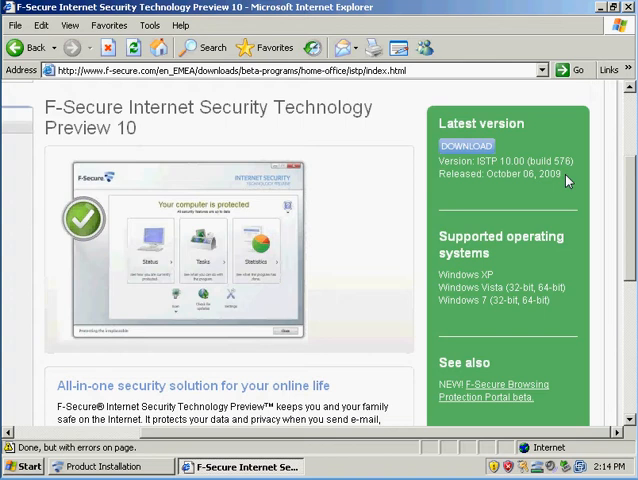
pyautogui.moveTo(155, 140)
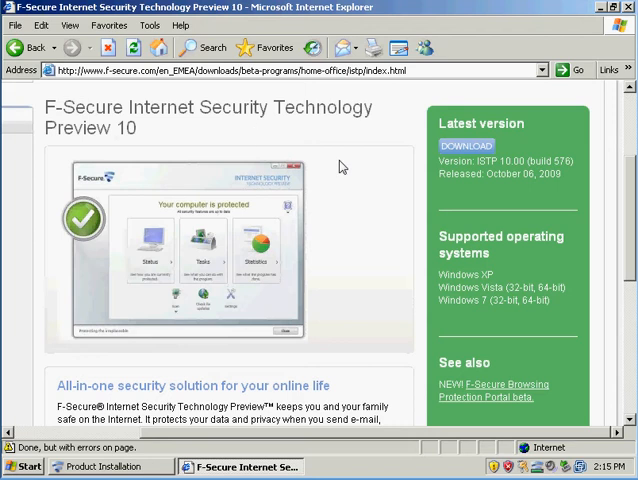
pyautogui.moveTo(293, 259)
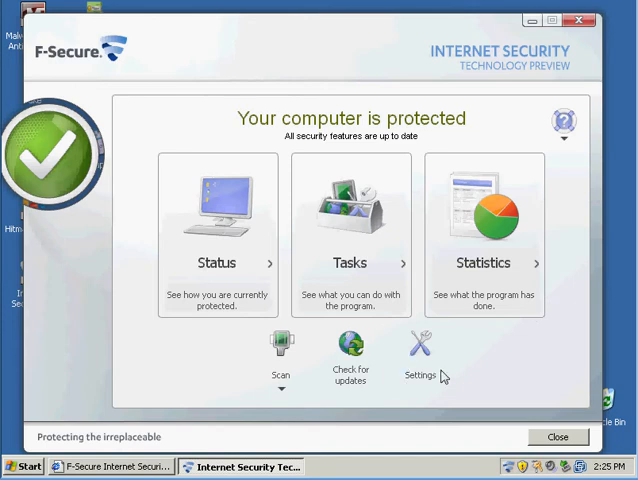
pyautogui.moveTo(350, 355)
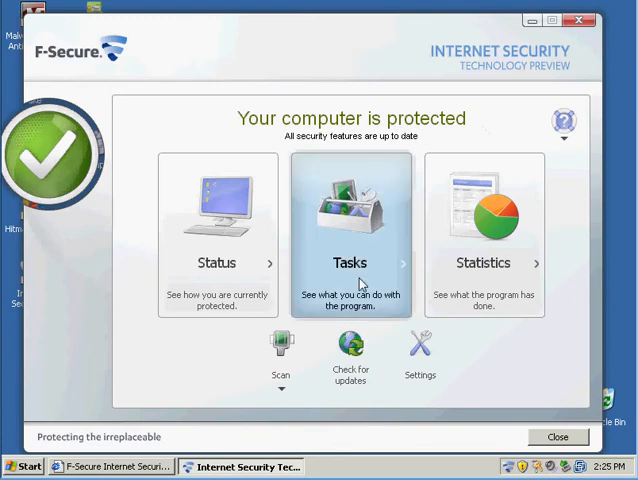
pyautogui.moveTo(351, 360)
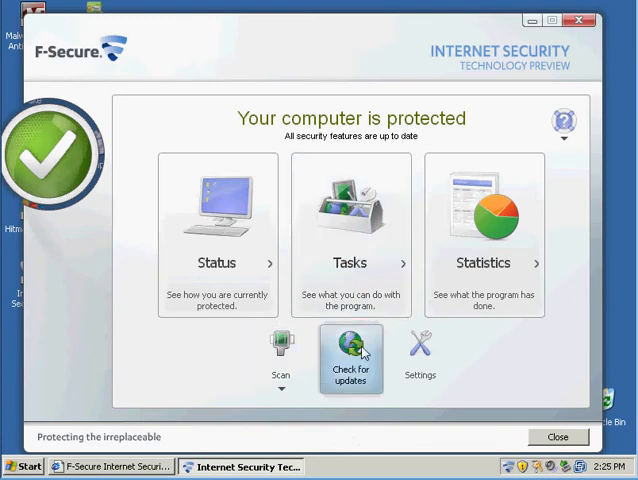
# Step: Check for program updates and dismiss the up-to-date result
pyautogui.click(350, 360)
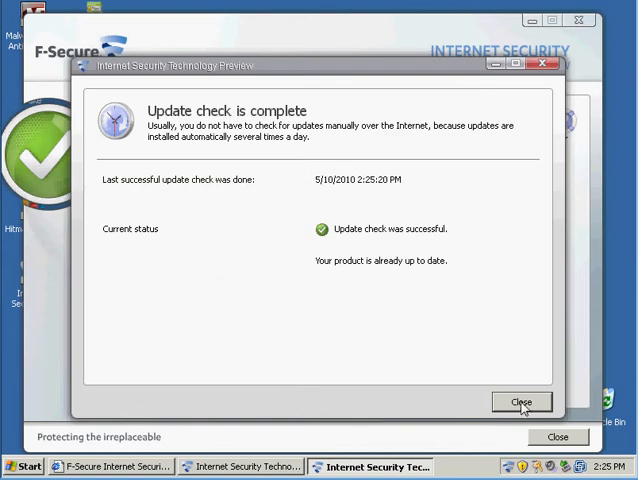
pyautogui.click(521, 401)
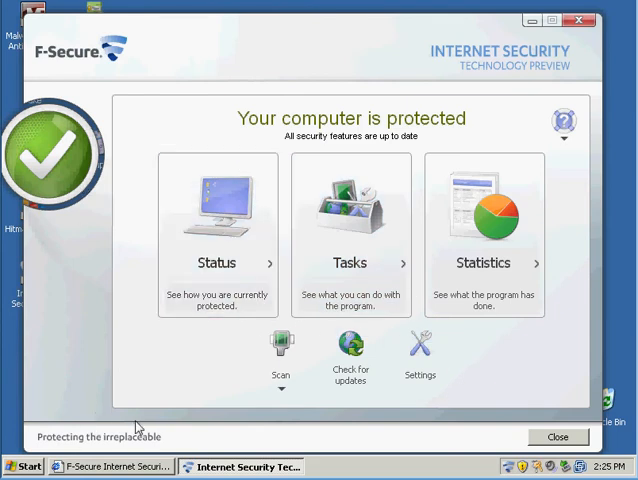
pyautogui.moveTo(330, 125)
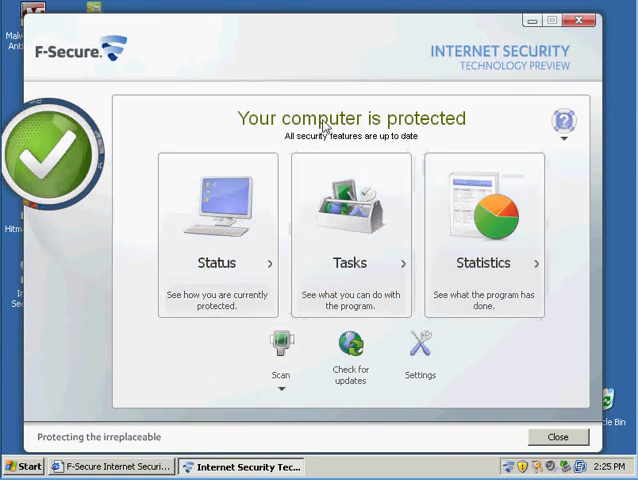
pyautogui.moveTo(414, 107)
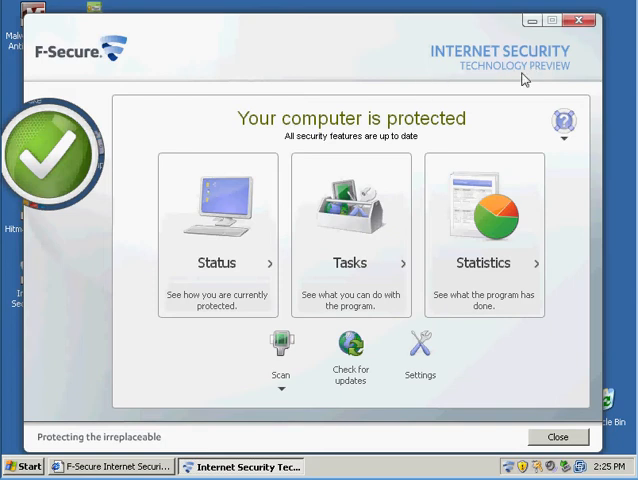
pyautogui.moveTo(565, 82)
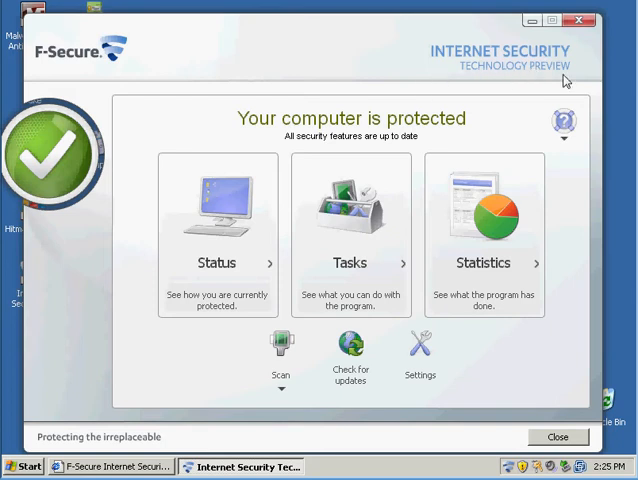
pyautogui.moveTo(537, 78)
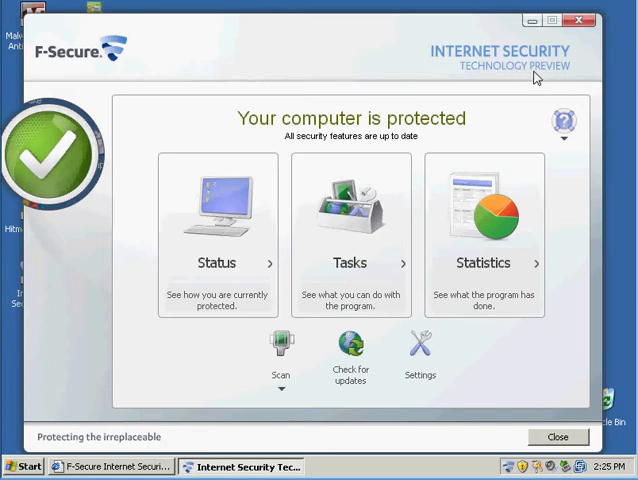
pyautogui.moveTo(492, 72)
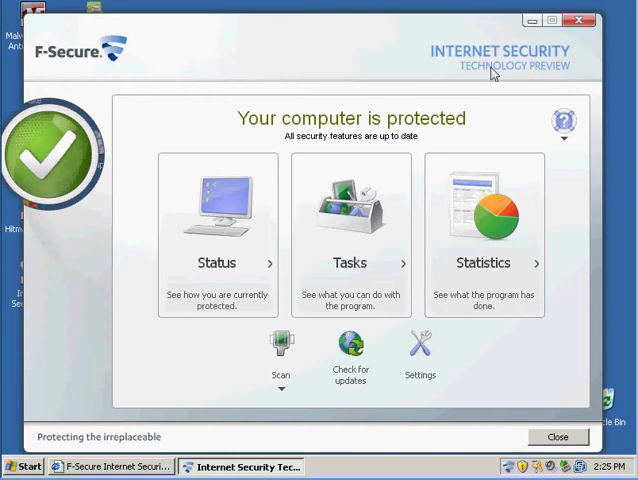
pyautogui.moveTo(415, 110)
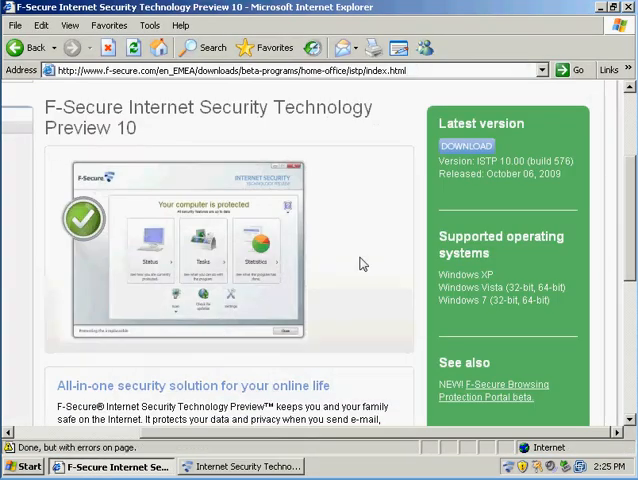
# Step: Scroll down the Malware Domain List page
pyautogui.scroll(-3)
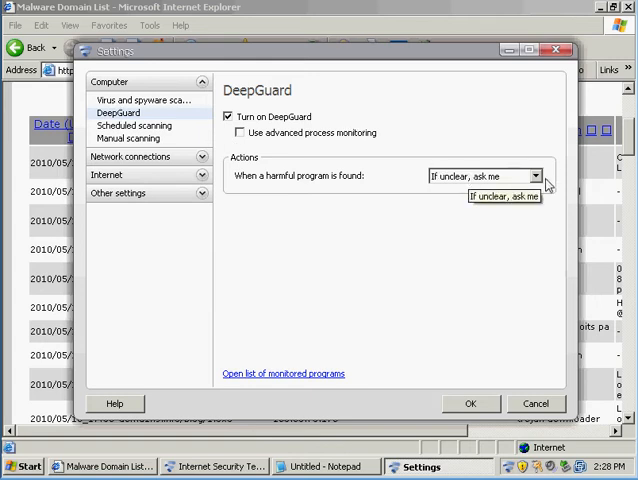
# Step: Keep DeepGuard's ask-when-unclear action, then view virus, DeepGuard and manual scanning settings
pyautogui.click(536, 175)
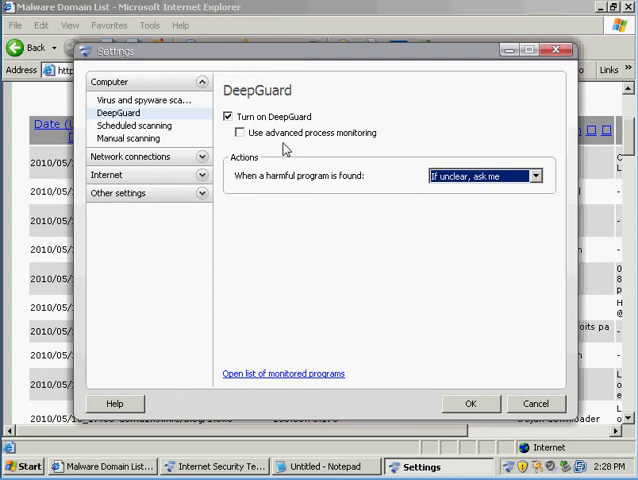
pyautogui.moveTo(365, 249)
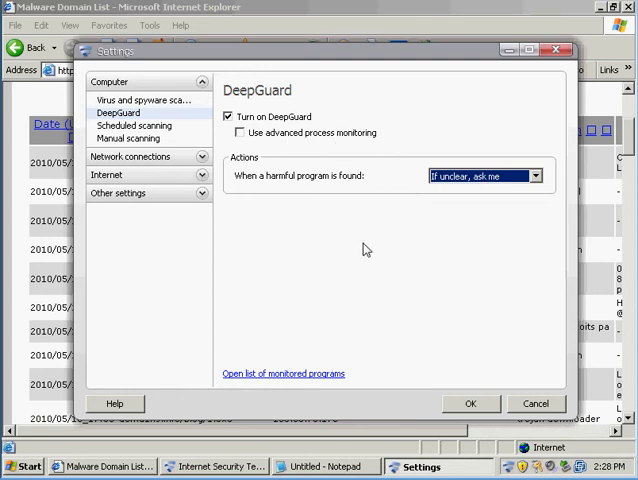
pyautogui.click(145, 100)
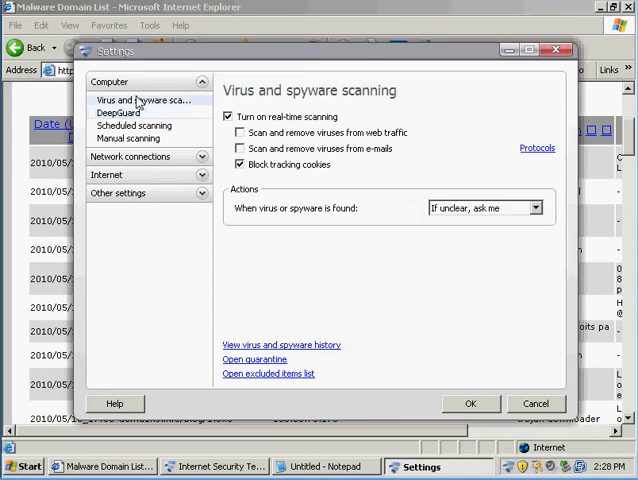
pyautogui.click(118, 113)
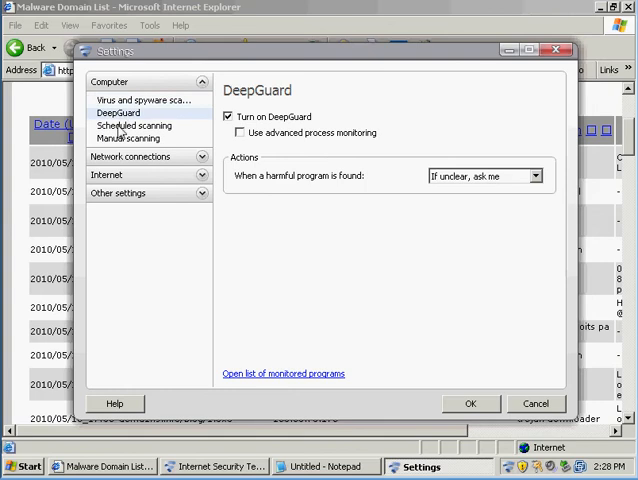
pyautogui.click(126, 138)
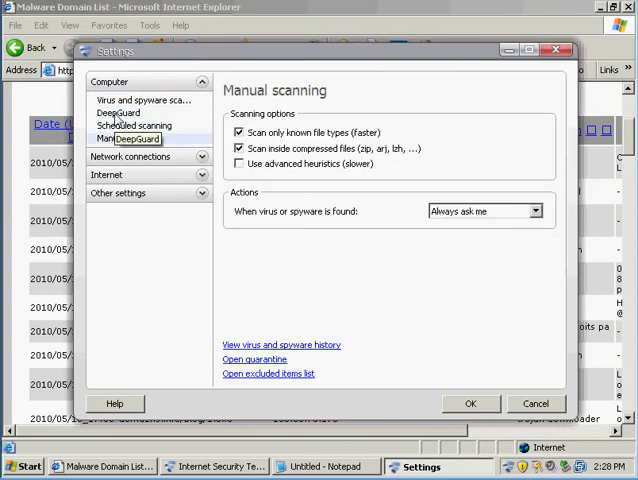
pyautogui.moveTo(508, 148)
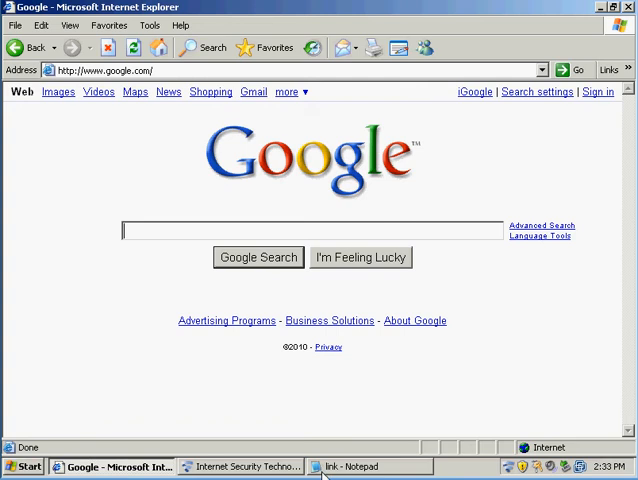
pyautogui.click(361, 466)
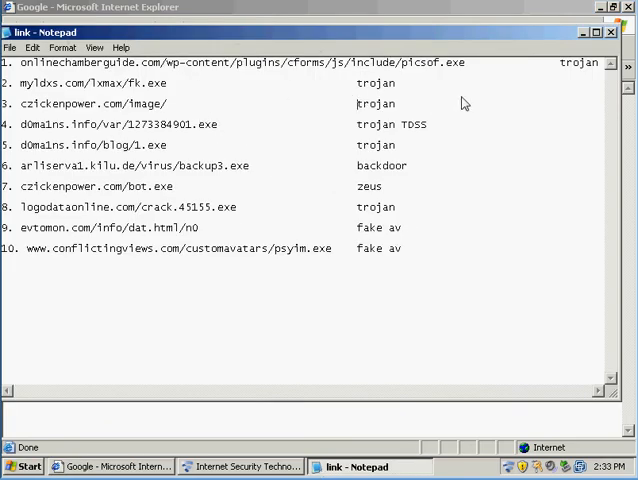
pyautogui.moveTo(345, 273)
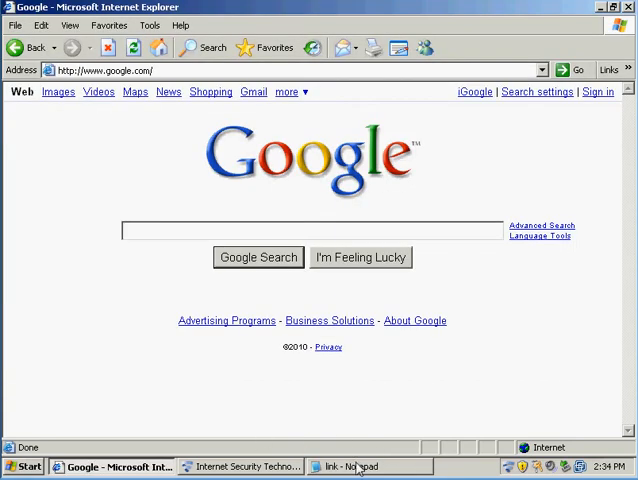
pyautogui.click(360, 466)
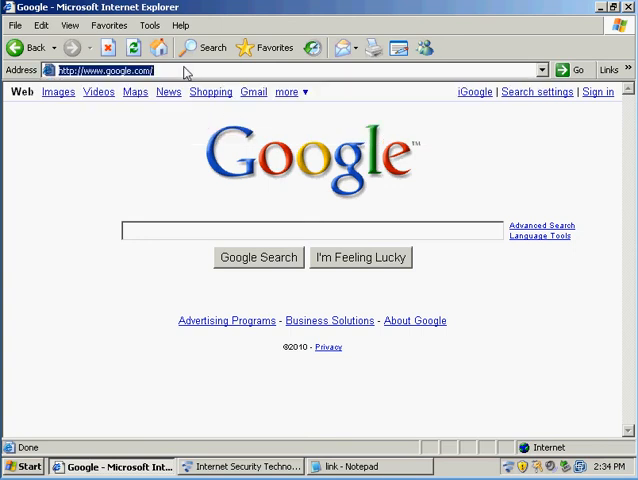
# Step: Visit the picsof.exe malware link and dismiss the Program blocked and file-access alerts
pyautogui.write('onlinechamberguide.com/wp-content/plugins/cforms/js/include/picsof.exe')
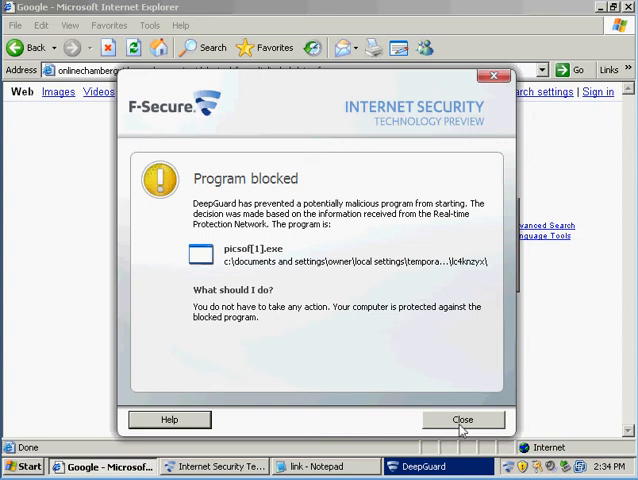
pyautogui.click(463, 419)
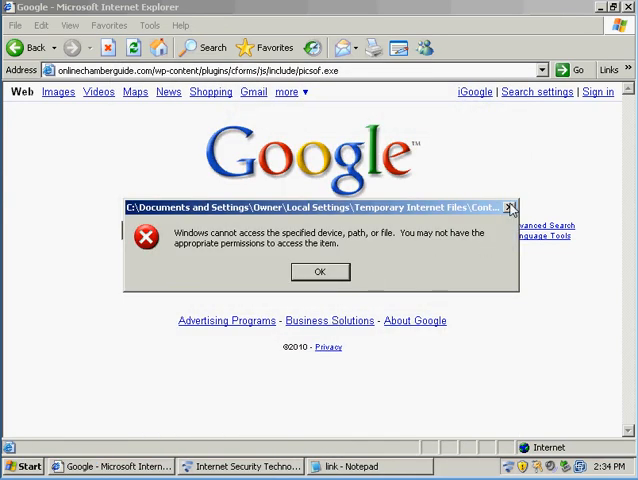
pyautogui.click(319, 271)
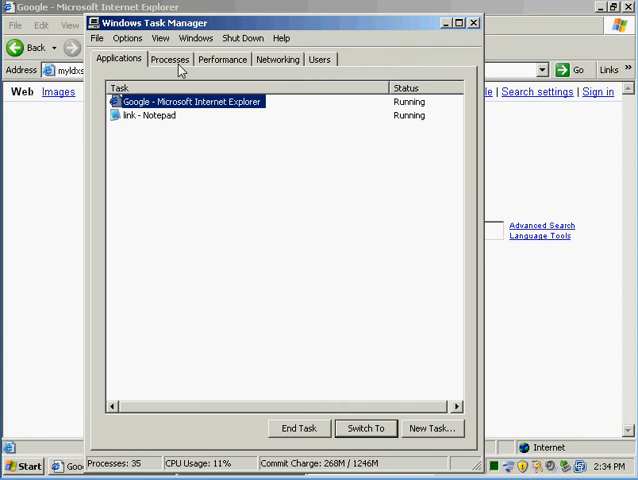
# Step: View all 35 running processes, including IEXPLORE.EXE and notepad.exe
pyautogui.click(170, 59)
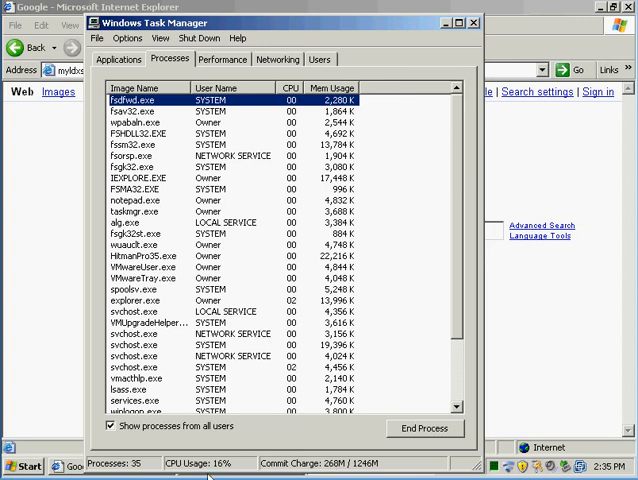
pyautogui.moveTo(175, 470)
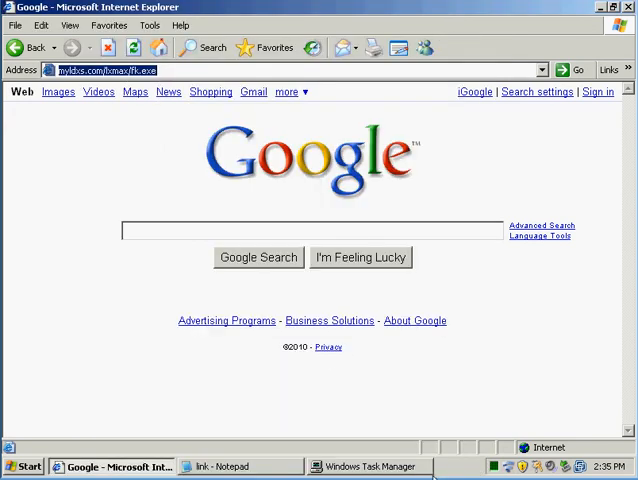
pyautogui.moveTo(525, 13)
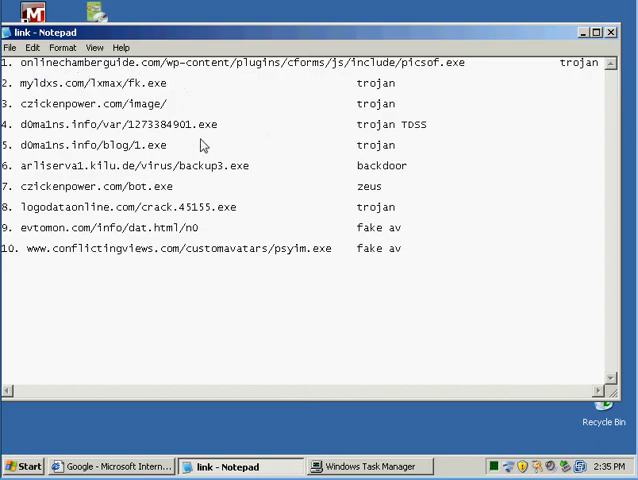
pyautogui.moveTo(527, 223)
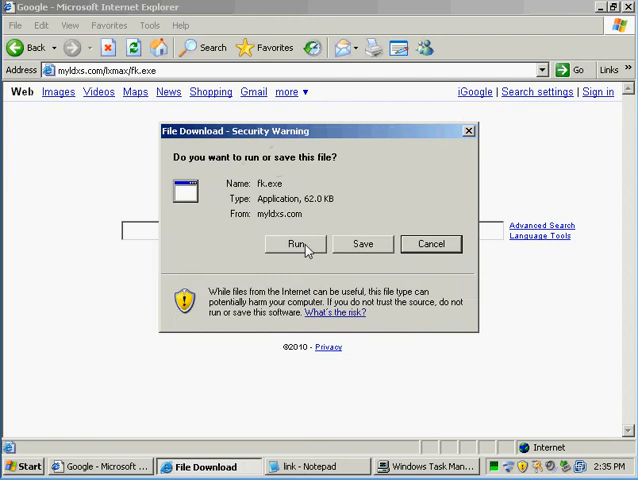
# Step: Run the fk.exe test download, try czickenpower.com/image/, and bring back Notepad
pyautogui.click(430, 244)
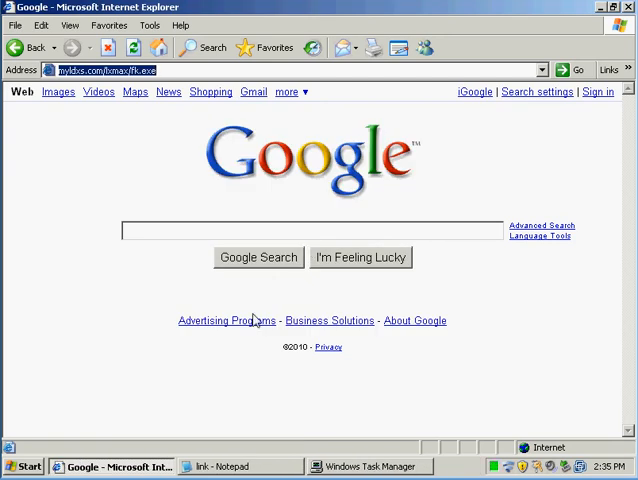
pyautogui.moveTo(218, 438)
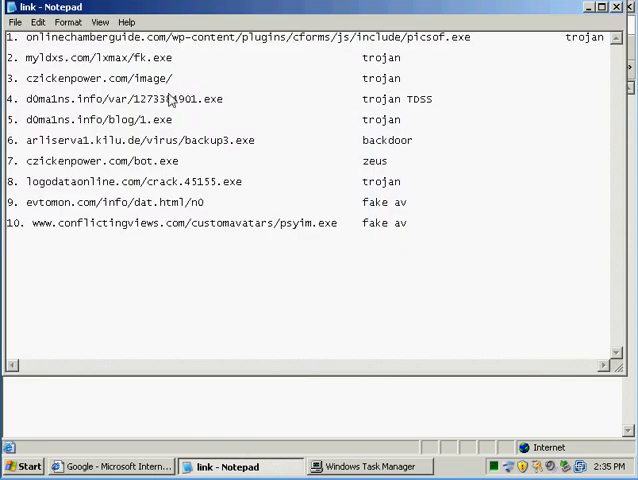
pyautogui.doubleClick(95, 78)
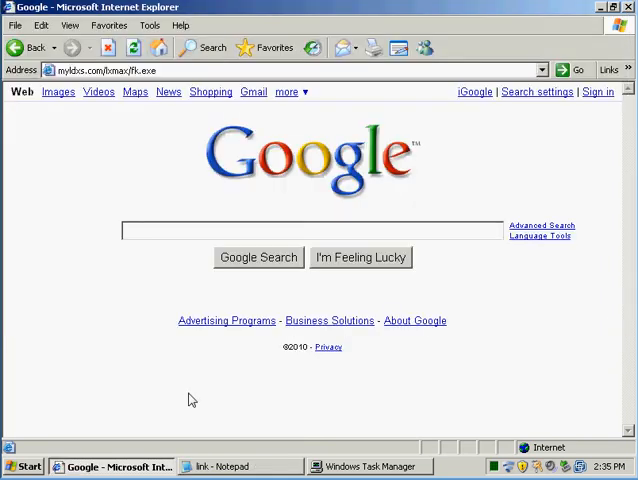
pyautogui.write('czickenpower.com/image/')
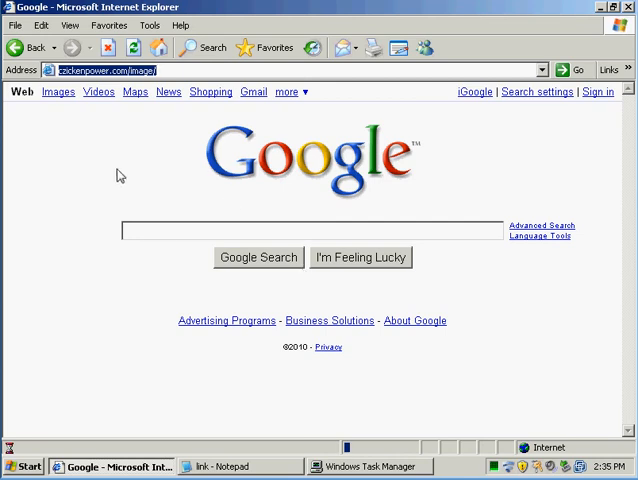
pyautogui.moveTo(161, 252)
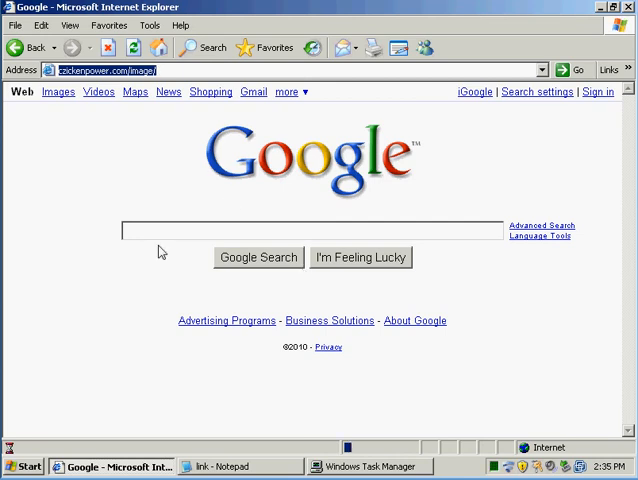
pyautogui.click(233, 466)
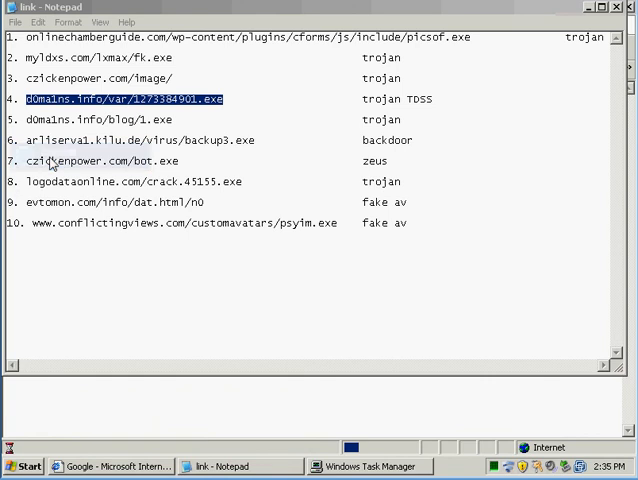
pyautogui.moveTo(337, 237)
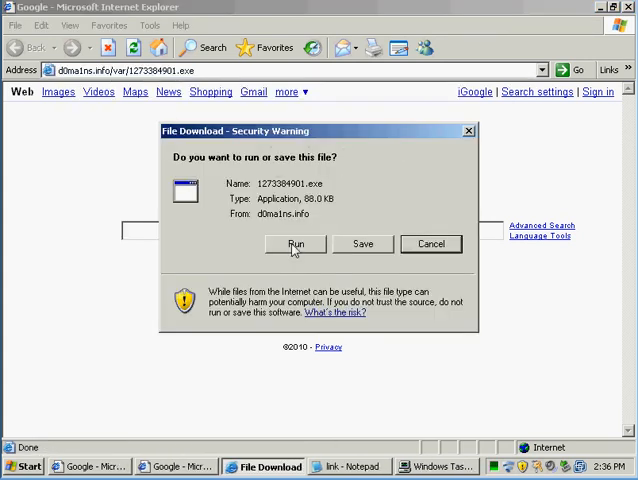
# Step: Run the downloaded 1273384901.exe so F-Secure detects and removes its virus
pyautogui.click(294, 244)
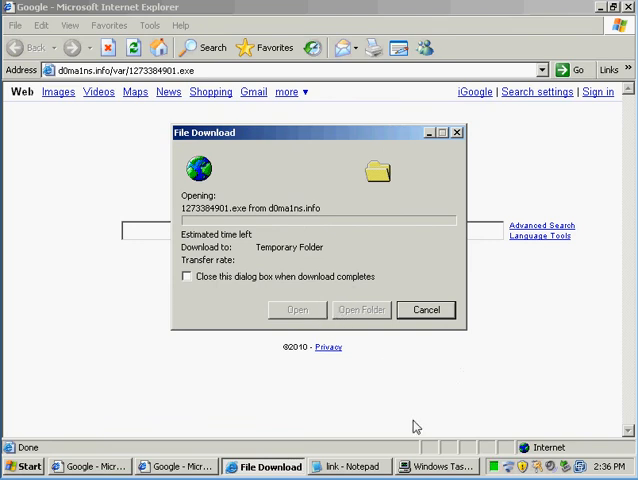
pyautogui.moveTo(452, 466)
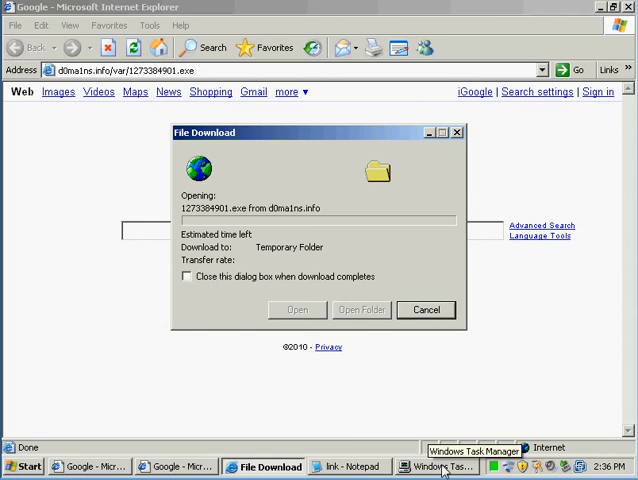
pyautogui.moveTo(497, 467)
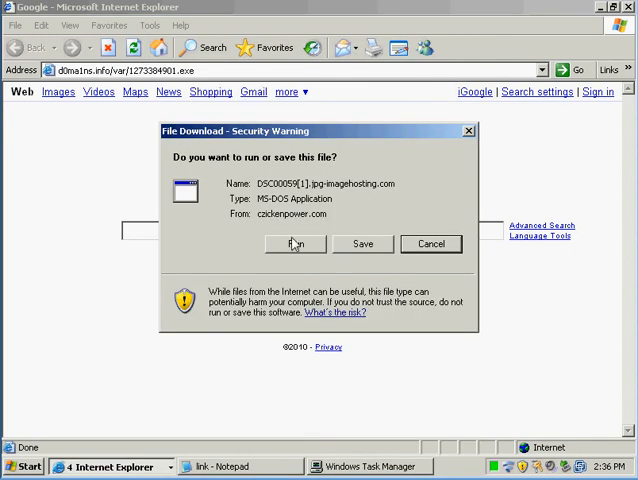
pyautogui.click(294, 244)
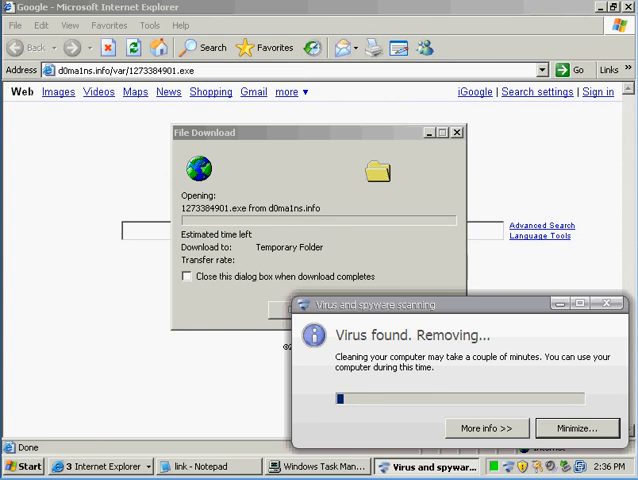
pyautogui.moveTo(618, 466)
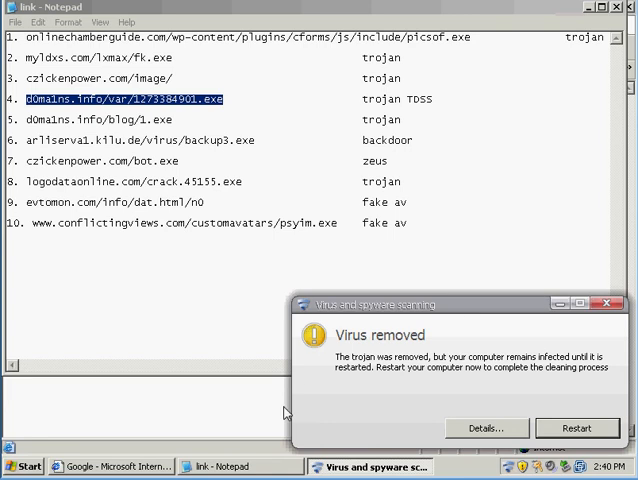
pyautogui.moveTo(465, 432)
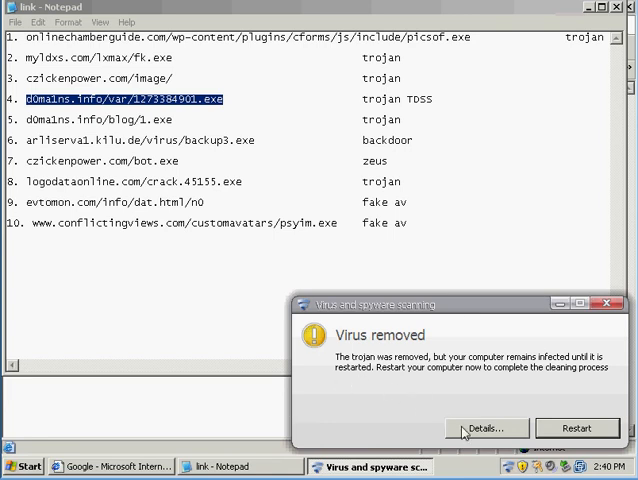
# Step: Open the virus history listing Trojan.Generic.KD detections as blocked, removed or restart required
pyautogui.click(487, 428)
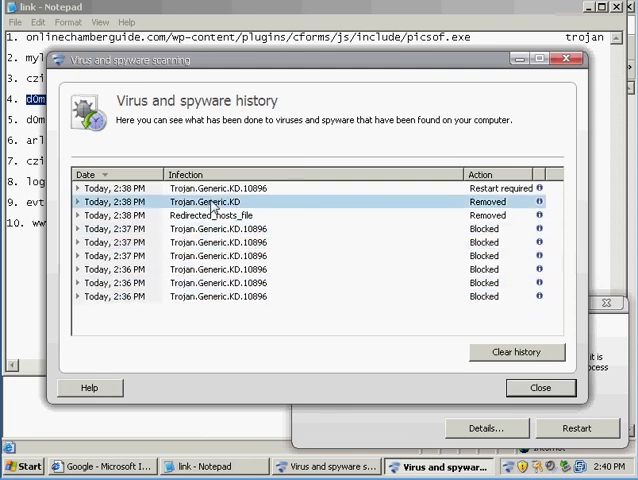
pyautogui.moveTo(419, 231)
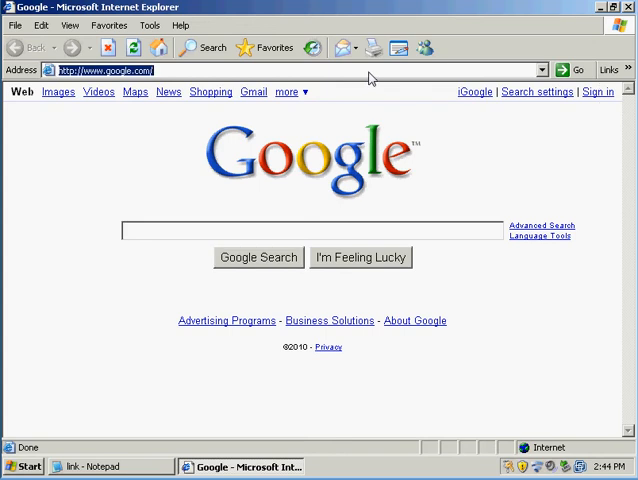
# Step: Load d0ma1ns.info/var/1273384901.exe in Internet Explorer so F-Secure removes the detected virus
pyautogui.write('d0ma1ns.info/var/1273384901.exe')
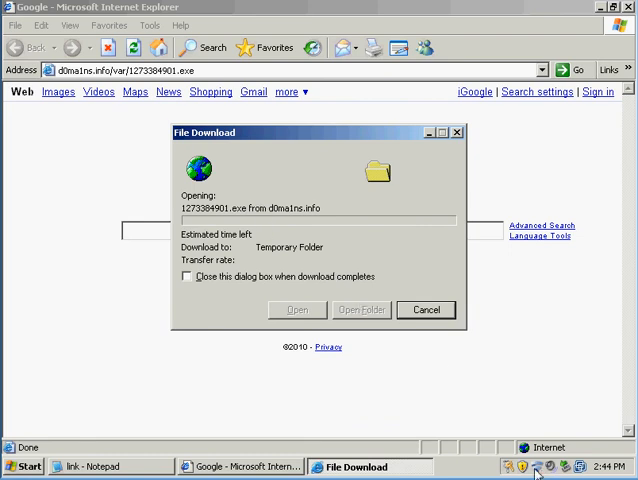
pyautogui.moveTo(538, 467)
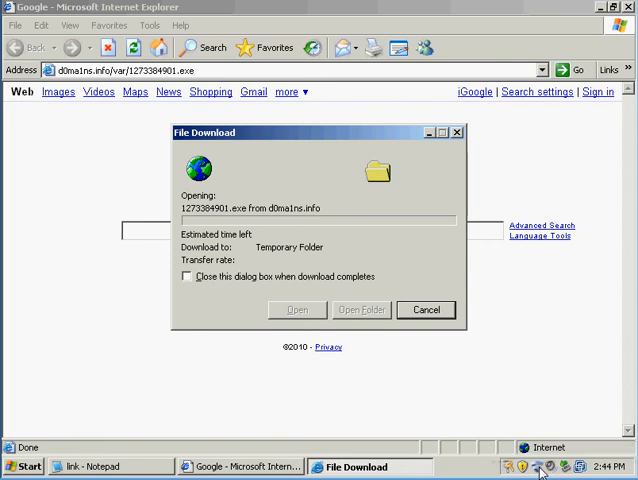
pyautogui.click(426, 309)
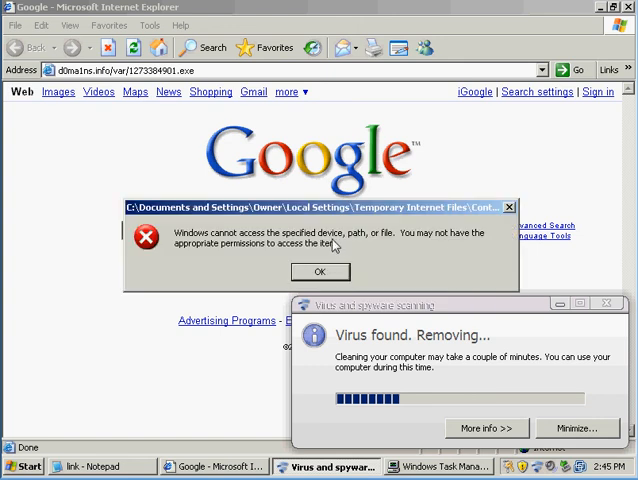
pyautogui.moveTo(340, 255)
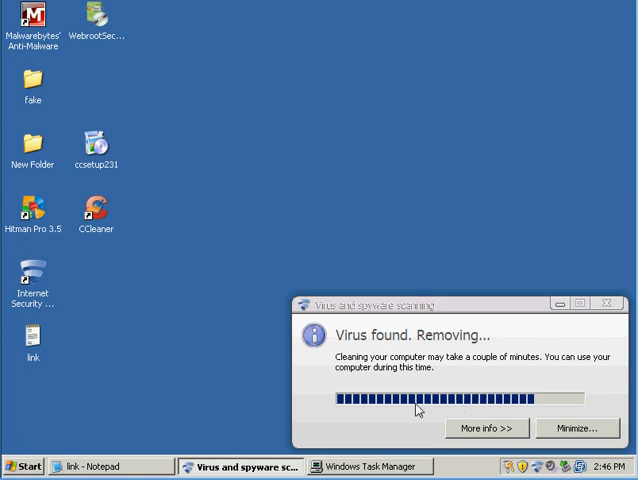
pyautogui.moveTo(231, 402)
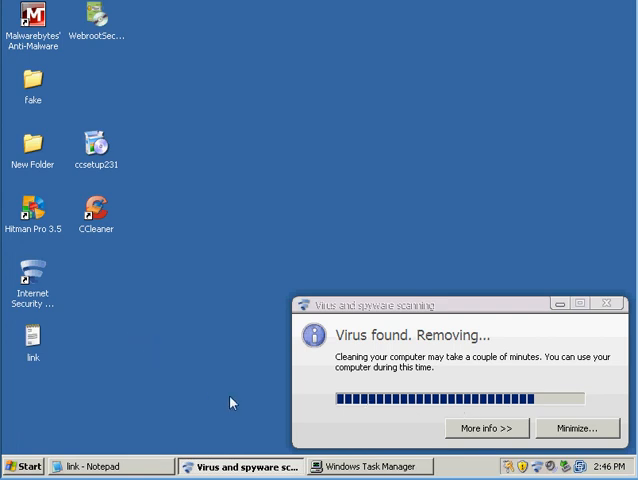
pyautogui.moveTo(193, 315)
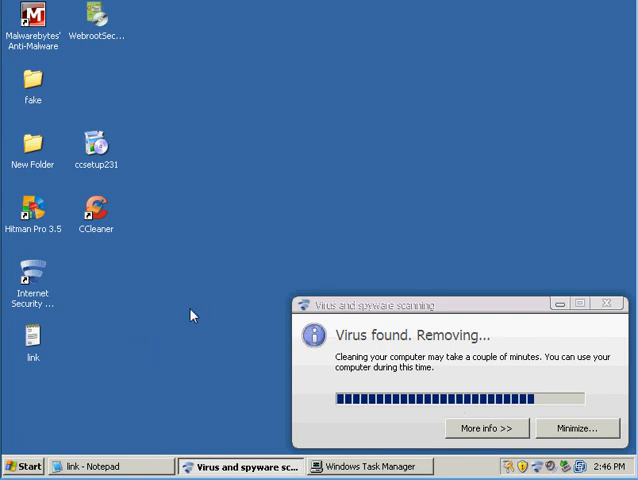
pyautogui.moveTo(264, 226)
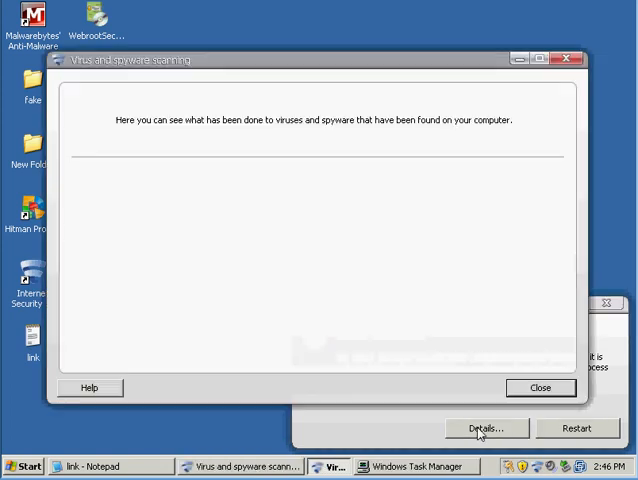
# Step: Review the virus history showing the new 2:46 PM detections, then close it
pyautogui.click(487, 428)
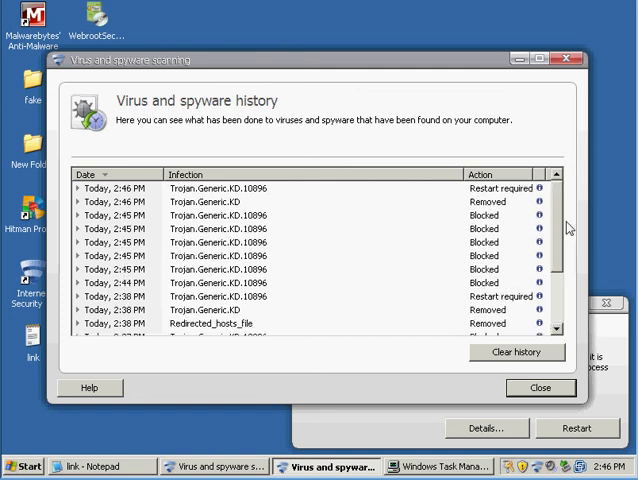
pyautogui.click(516, 351)
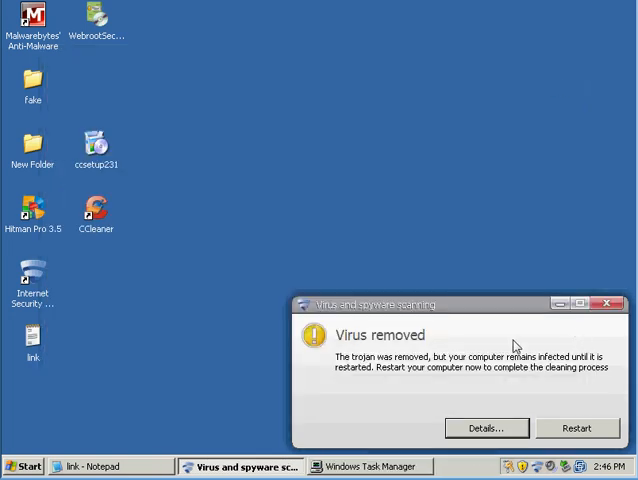
pyautogui.moveTo(362, 378)
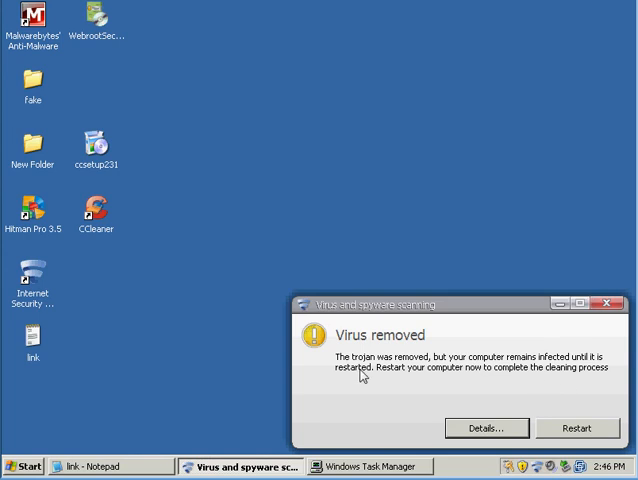
pyautogui.moveTo(437, 363)
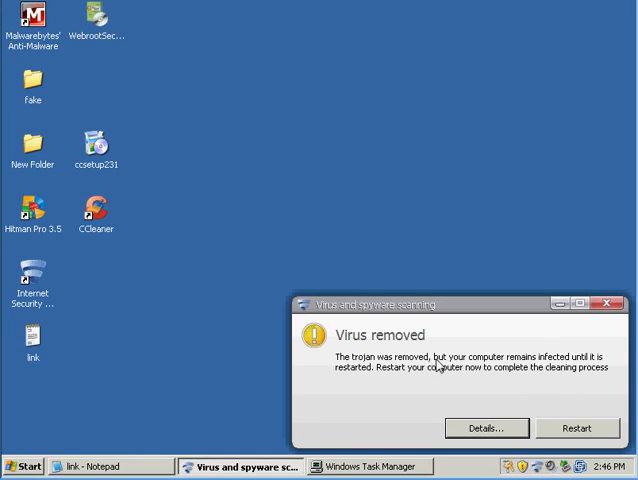
pyautogui.moveTo(394, 378)
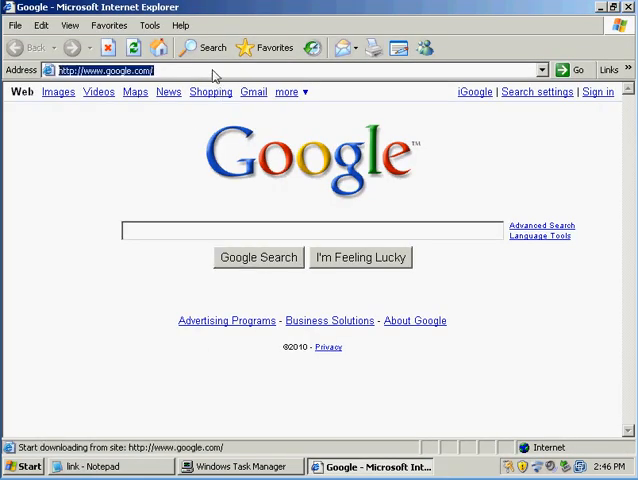
# Step: Load the d0ma1ns.info/blog/1.exe test link and dismiss the file access error
pyautogui.write('30ma1ns.info/blog/1.exe                      trojan')
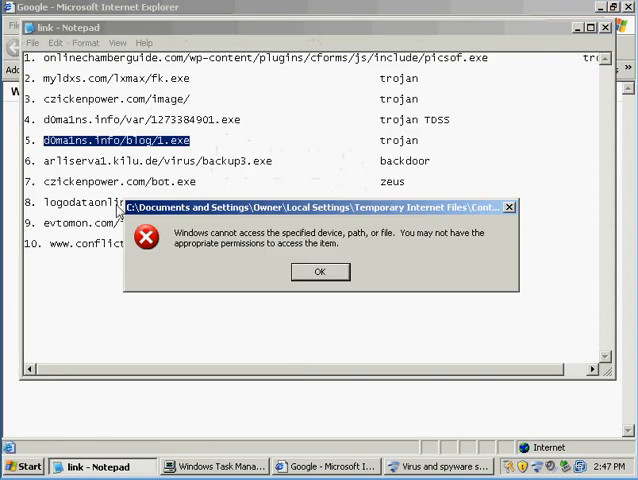
pyautogui.click(320, 271)
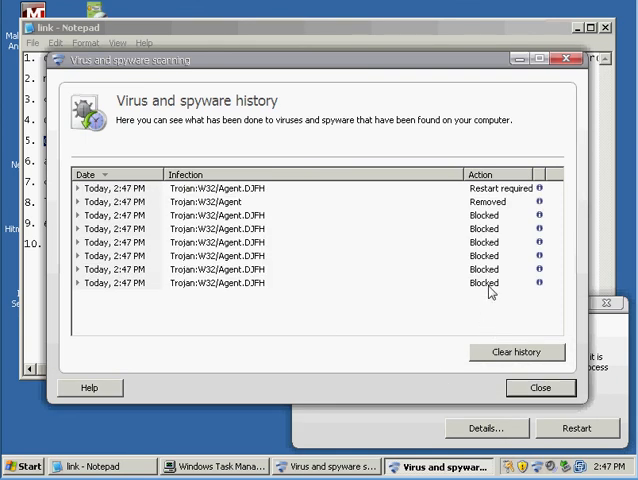
# Step: View the 2:47 PM Trojan:W32/Agent.DJFH entries in history, then close history and the notice
pyautogui.click(300, 215)
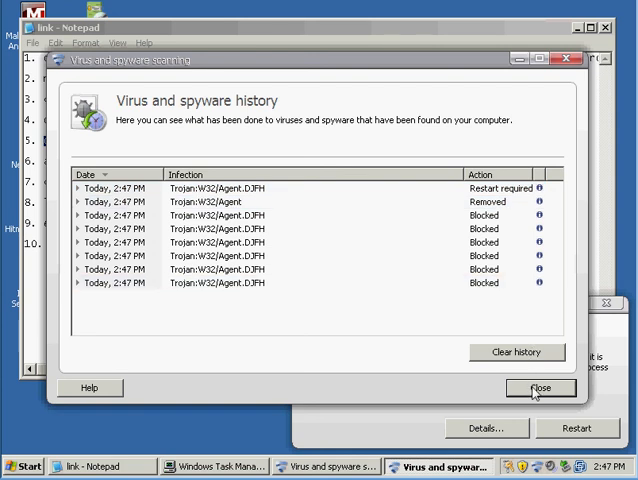
pyautogui.click(540, 388)
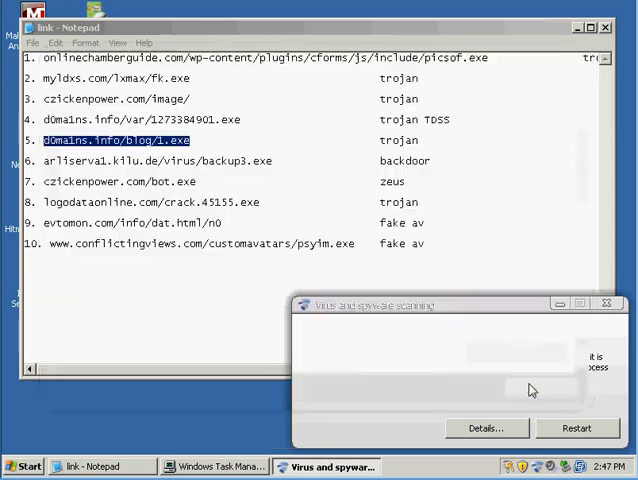
pyautogui.click(606, 303)
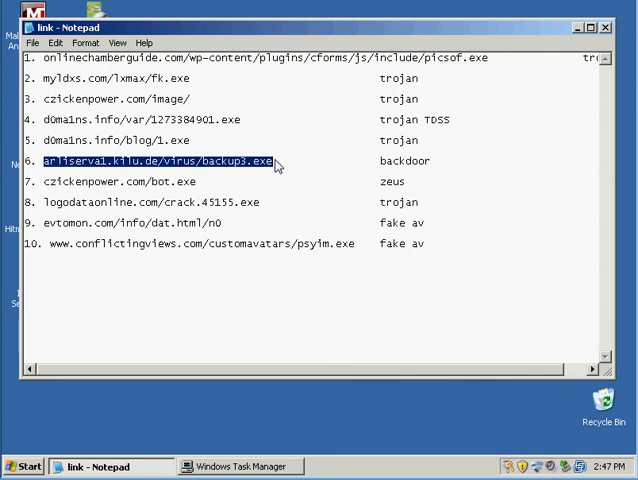
# Step: Open the Start menu with the backup3.exe backdoor link marked in Notepad
pyautogui.click(24, 466)
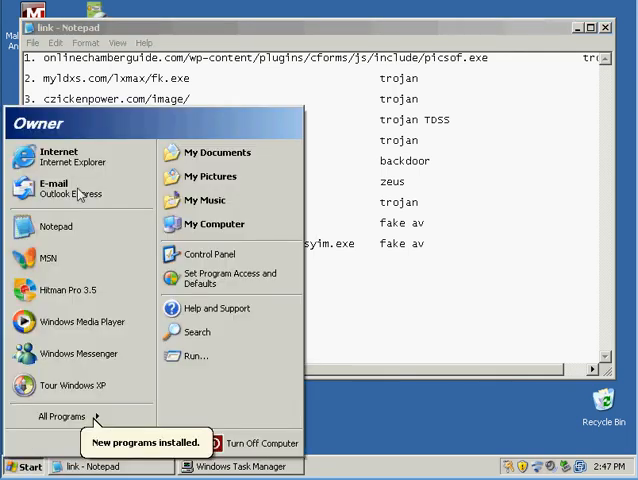